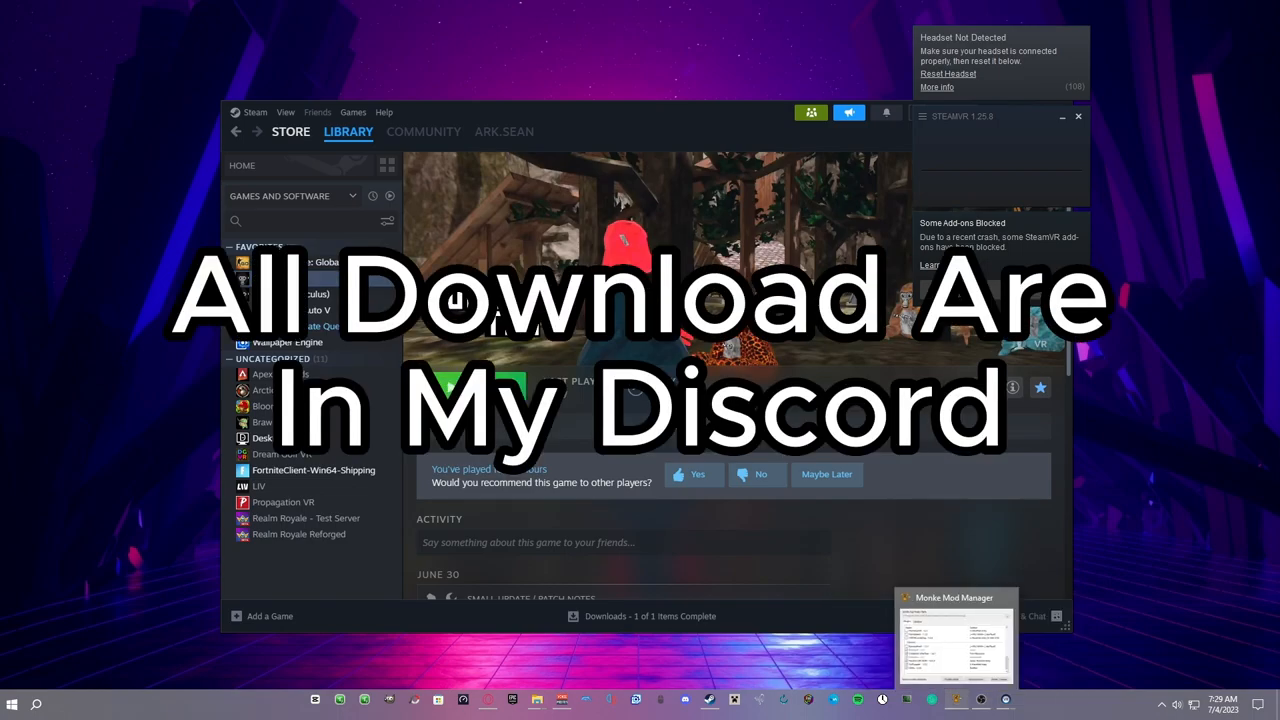
Step: From Monke Mod Manager's Utilities, reach the BepInEx plugins folder and select GorillaCosmetics
{"action": "left_click", "coordinate": [956, 640]}
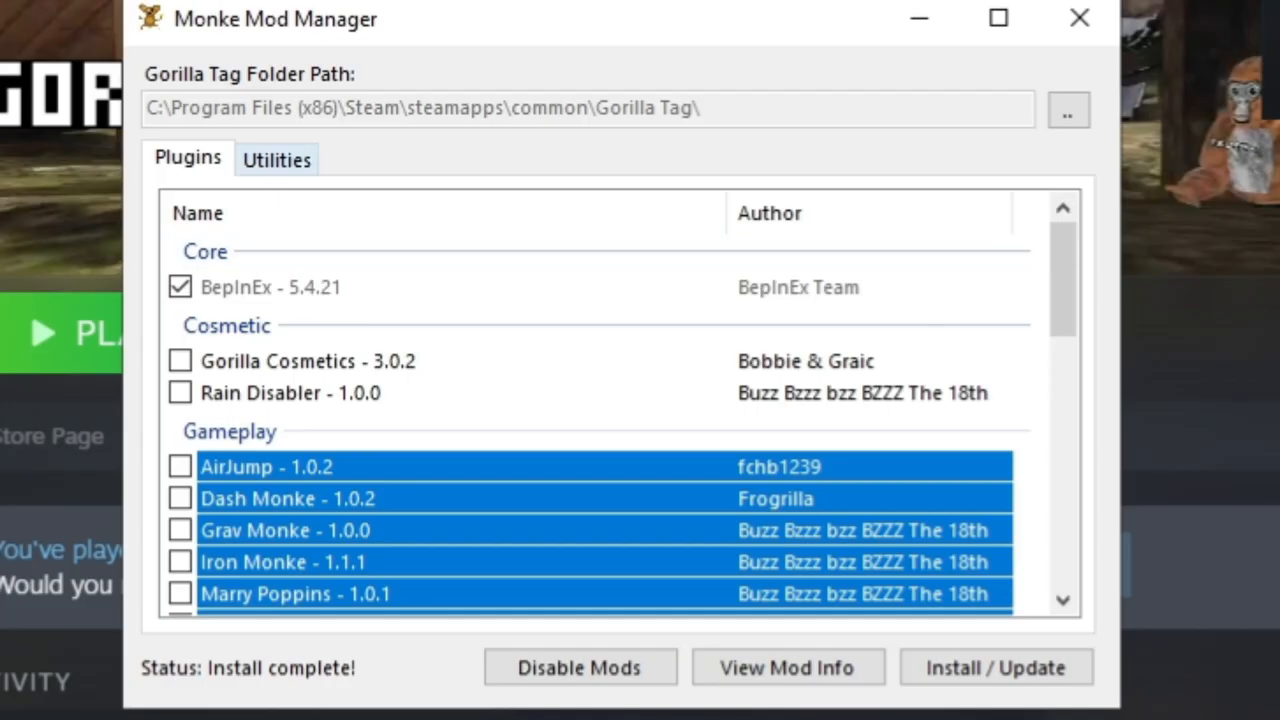
{"action": "left_click", "coordinate": [276, 160]}
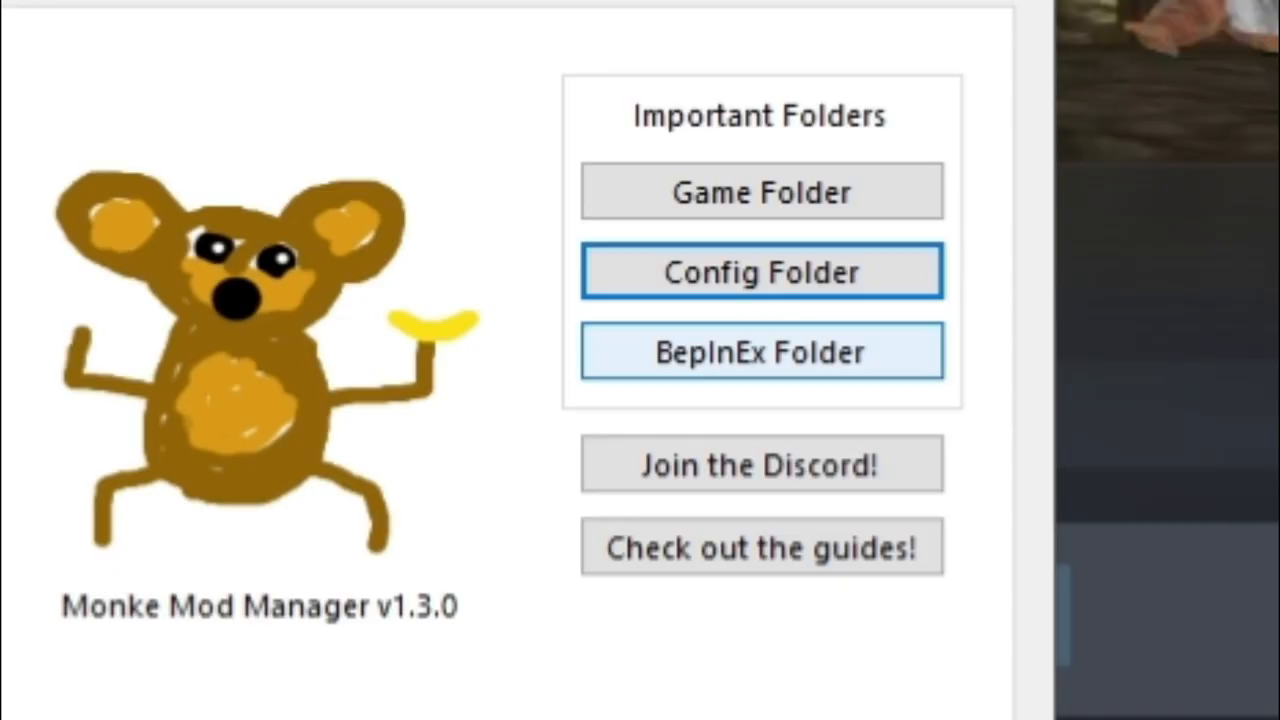
{"action": "left_click", "coordinate": [760, 352]}
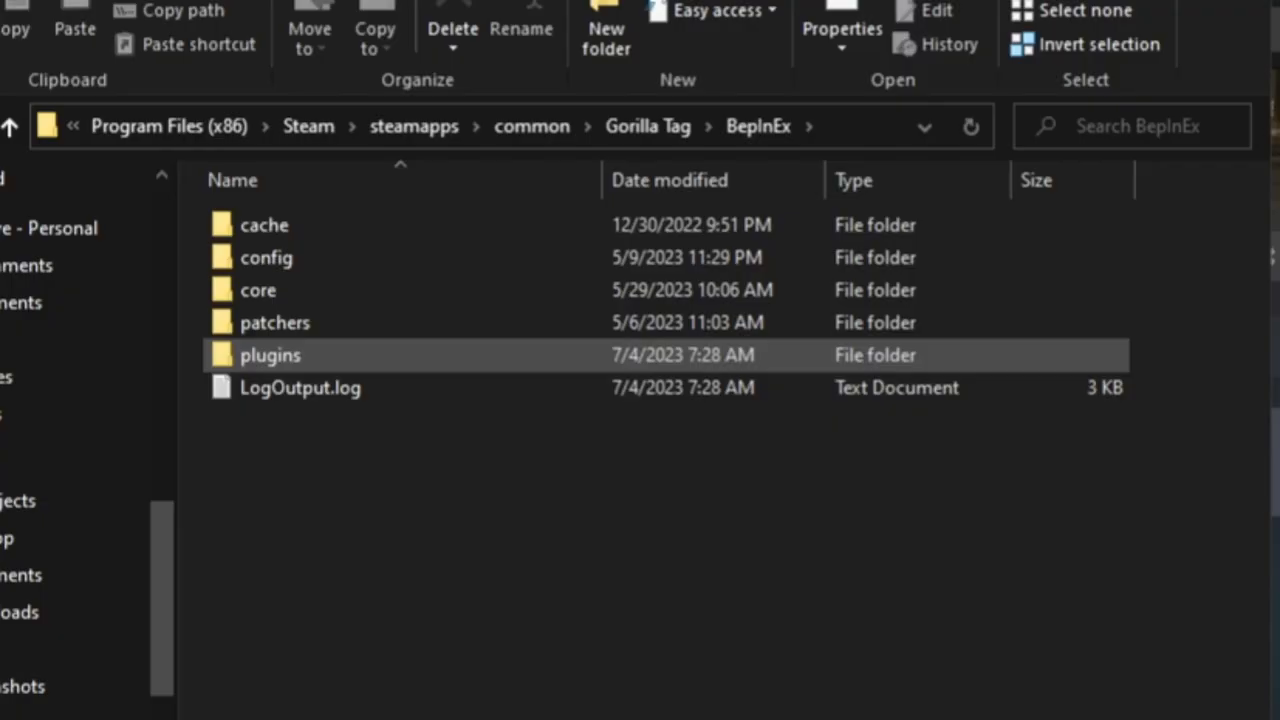
{"action": "double_click", "coordinate": [270, 356]}
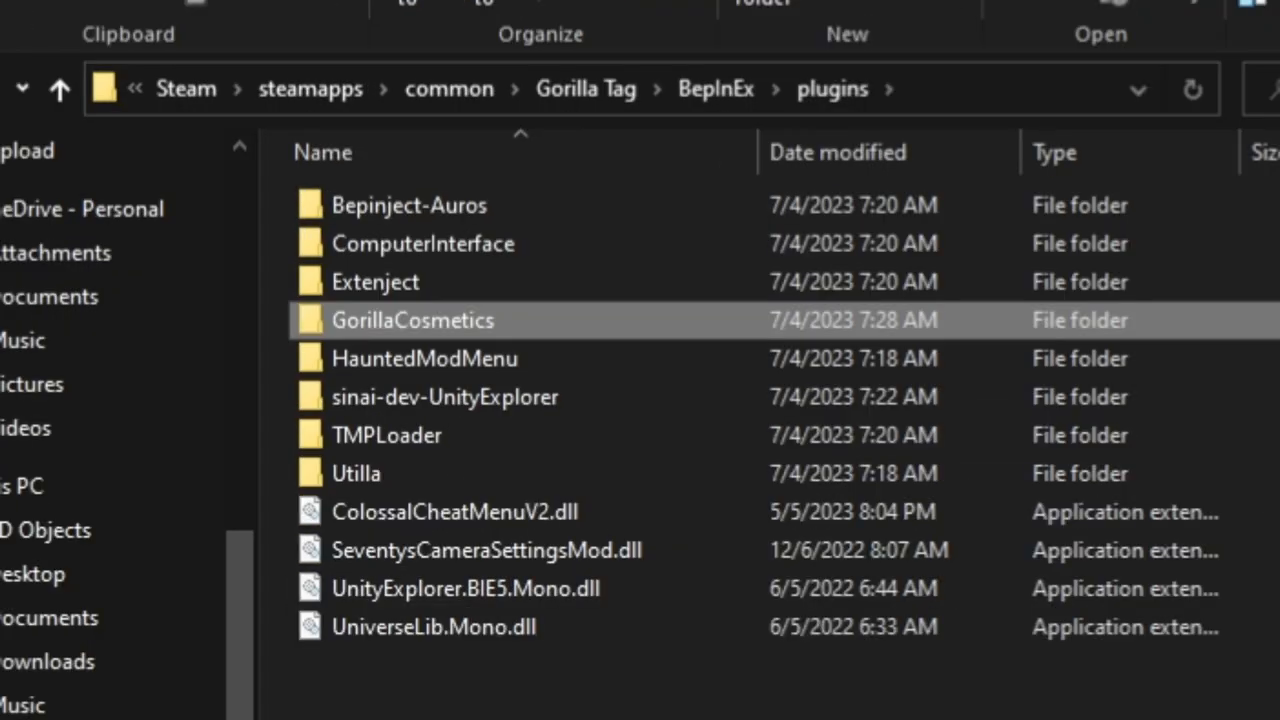
{"action": "left_click", "coordinate": [376, 280]}
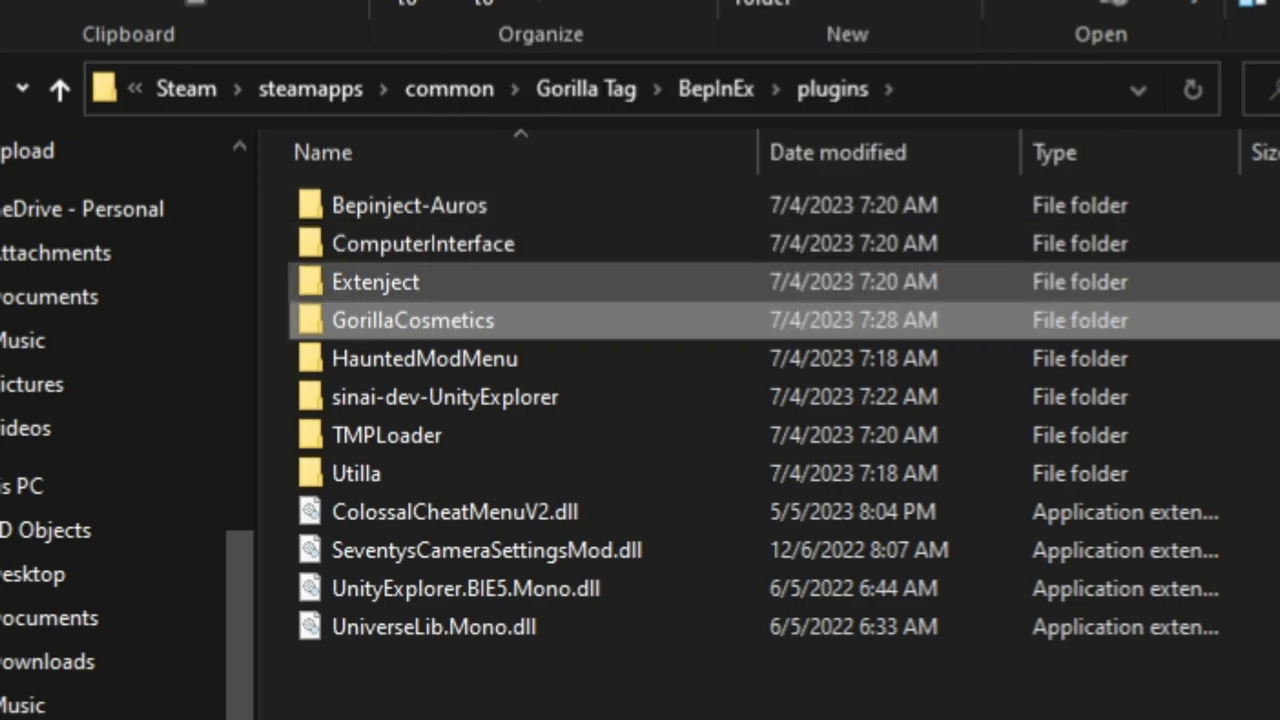